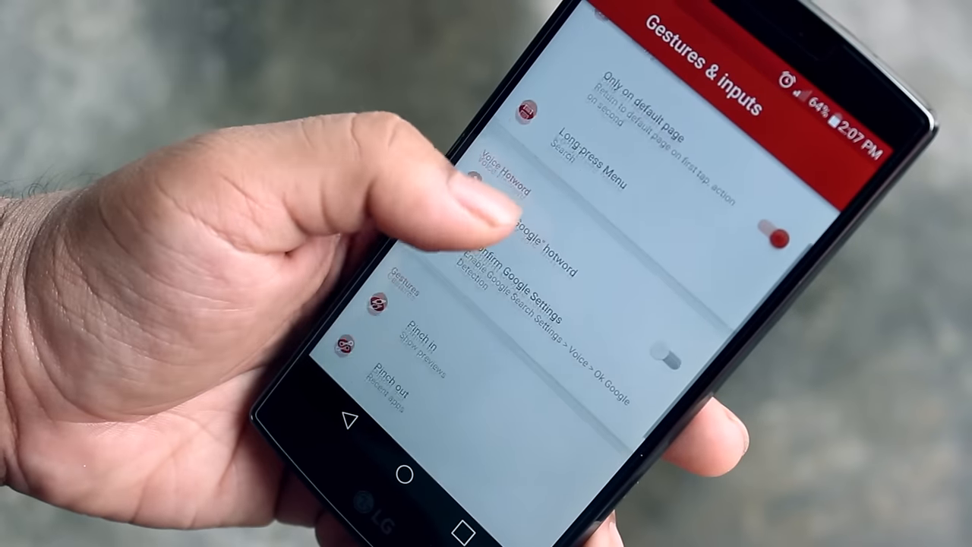
- Pull down the notification shade, swipe the quick toggles row, and set brightness to 84%
scroll(down, 3)
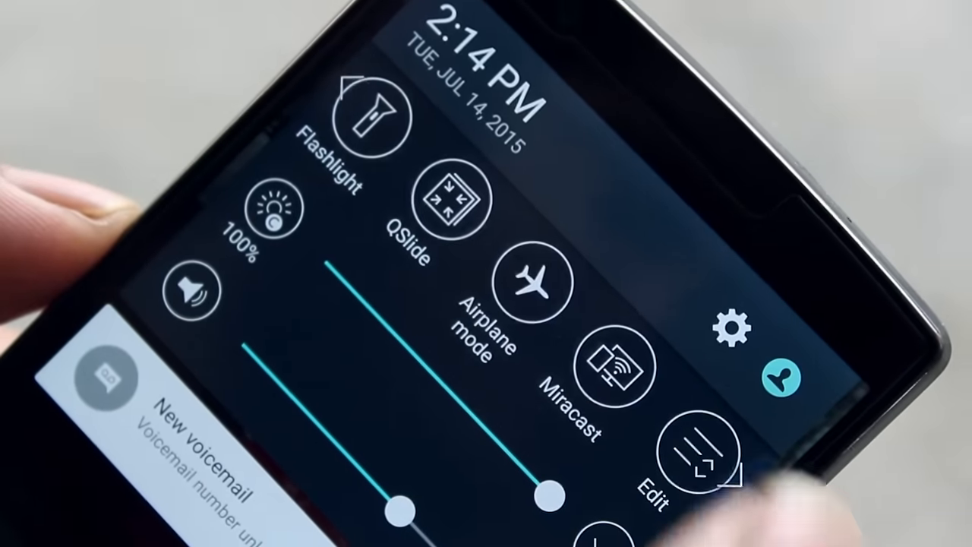
scroll(left, 3)
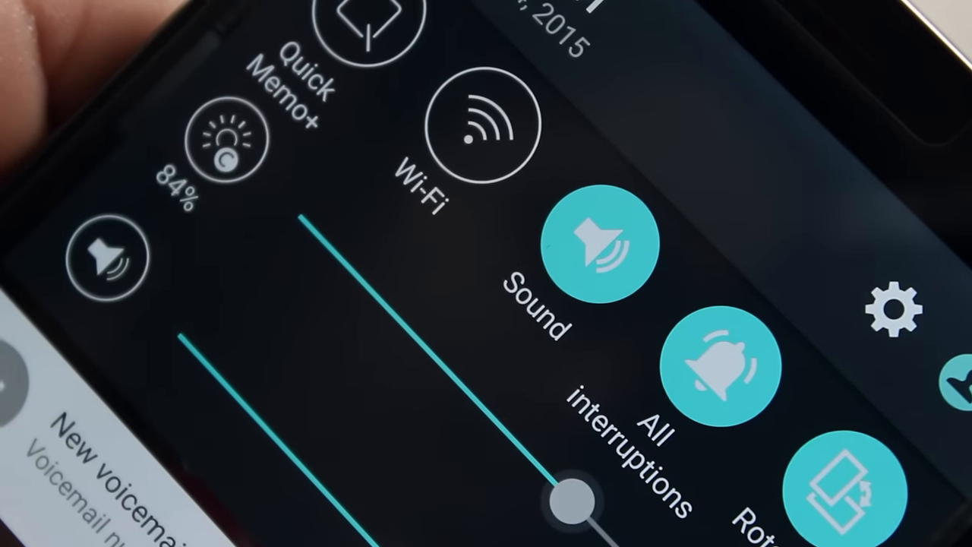
drag(577, 502, 485, 422)
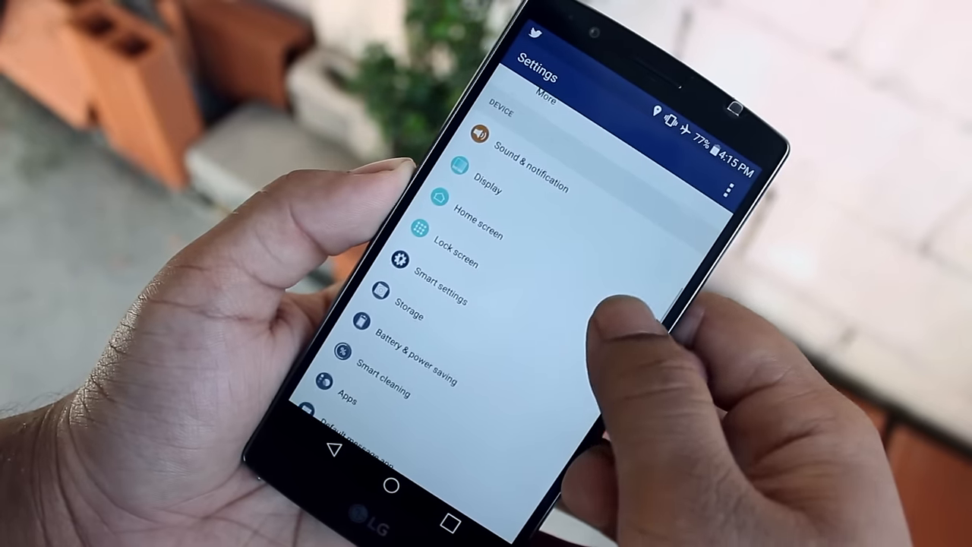
- Open Smart settings and scroll through the Home, Away and Accessory rules
click(434, 275)
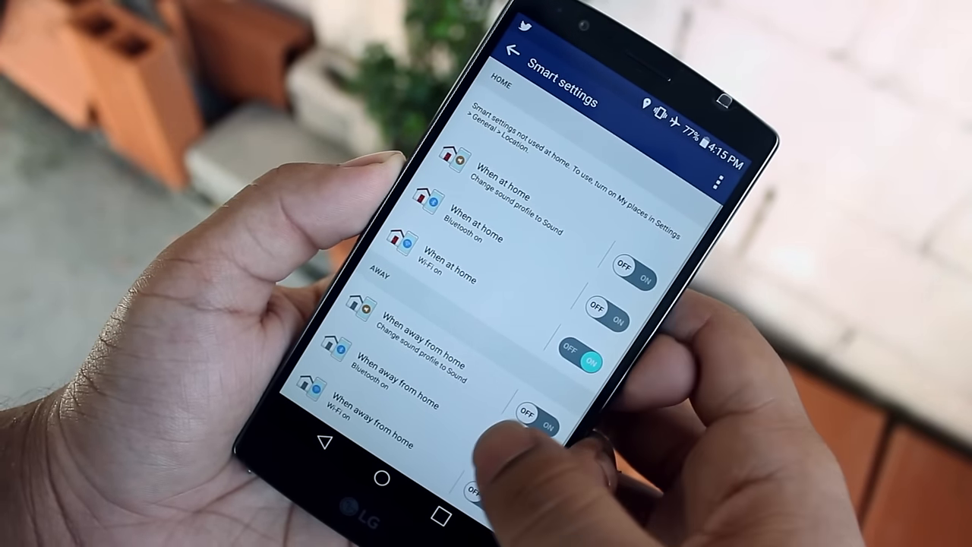
scroll(down, 3)
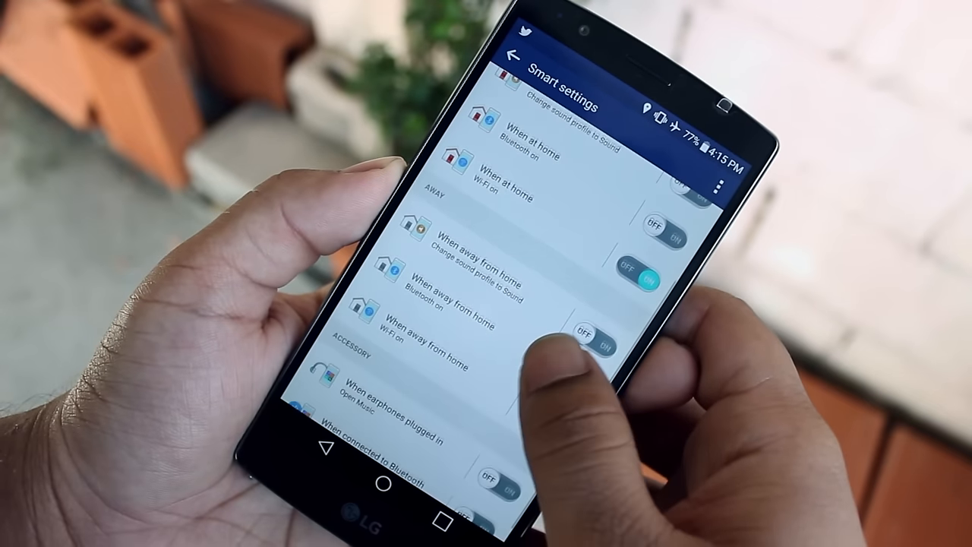
scroll(up, 3)
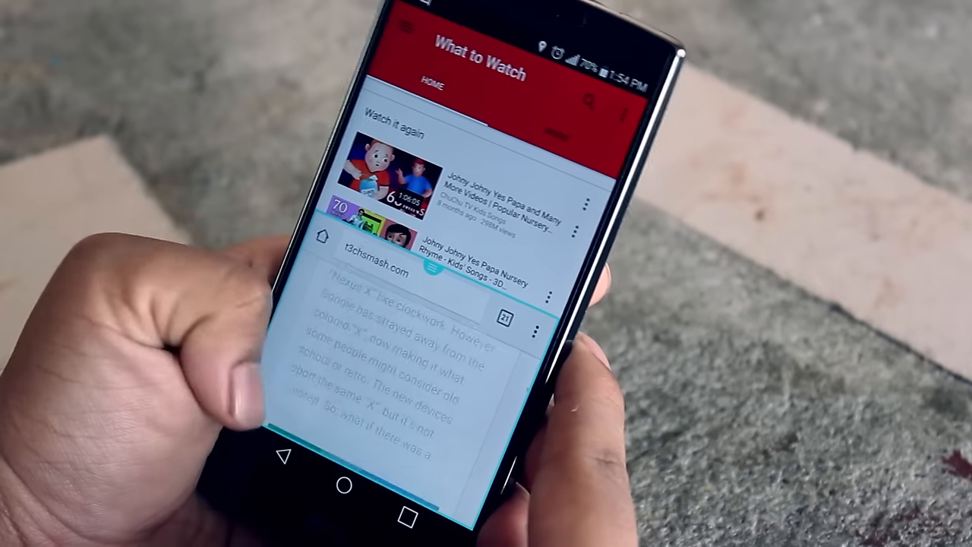
- Scroll the YouTube feed in the top pane above the t3chsmash.com browser
scroll(down, 3)
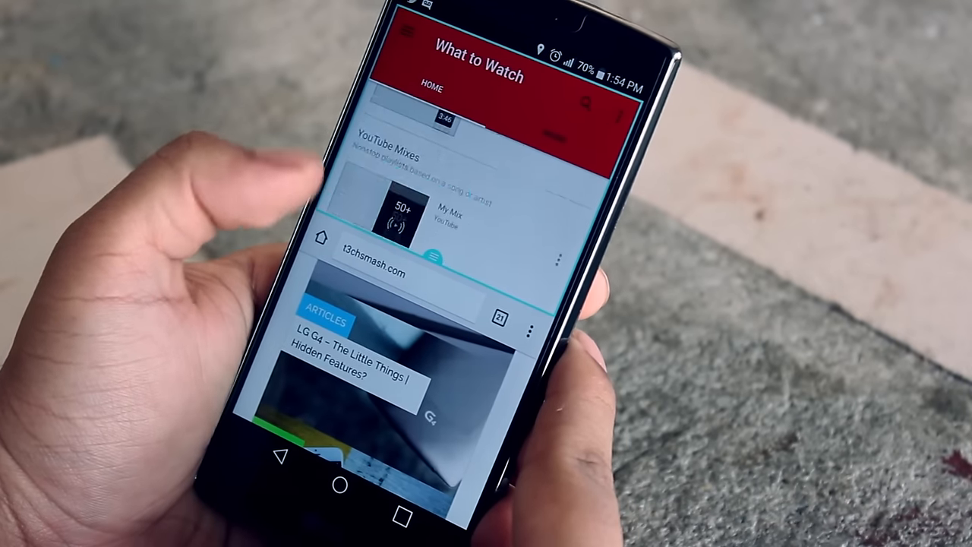